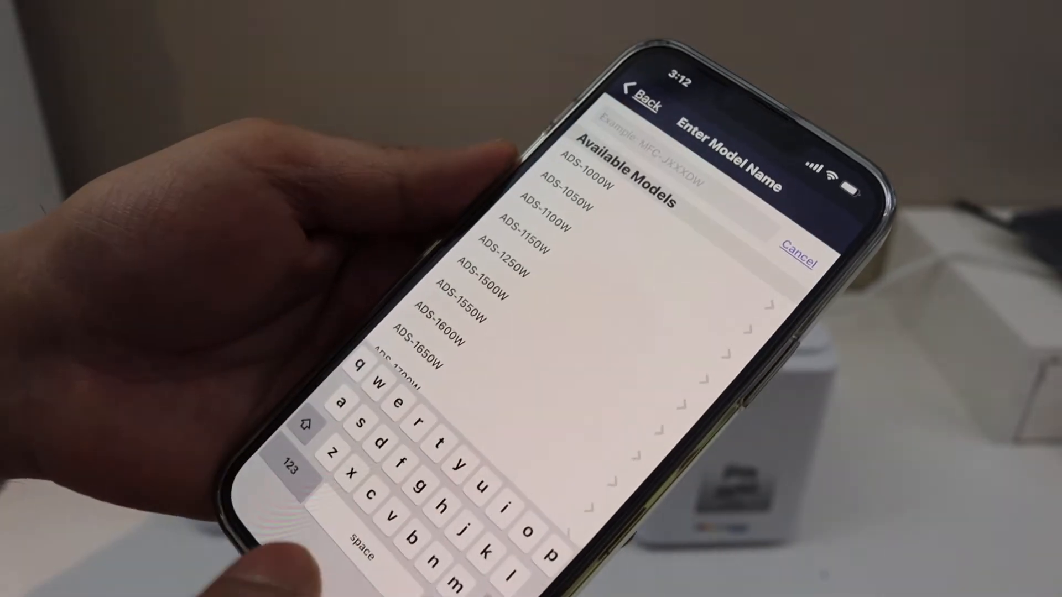
Step: Search 'mfj' and pick the matching MFC-J1205W model
text(mf)
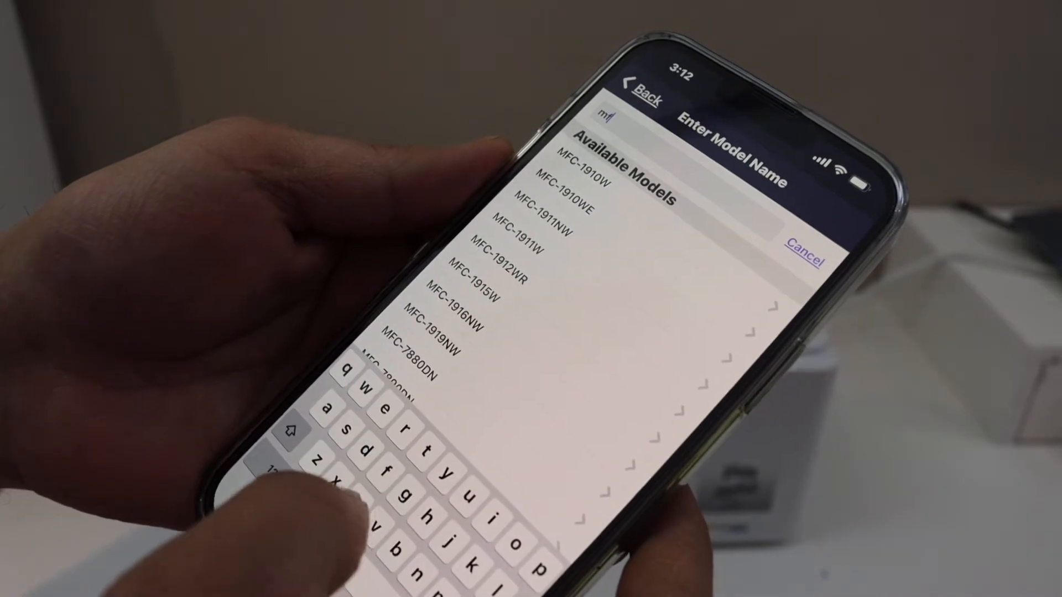
text(j)
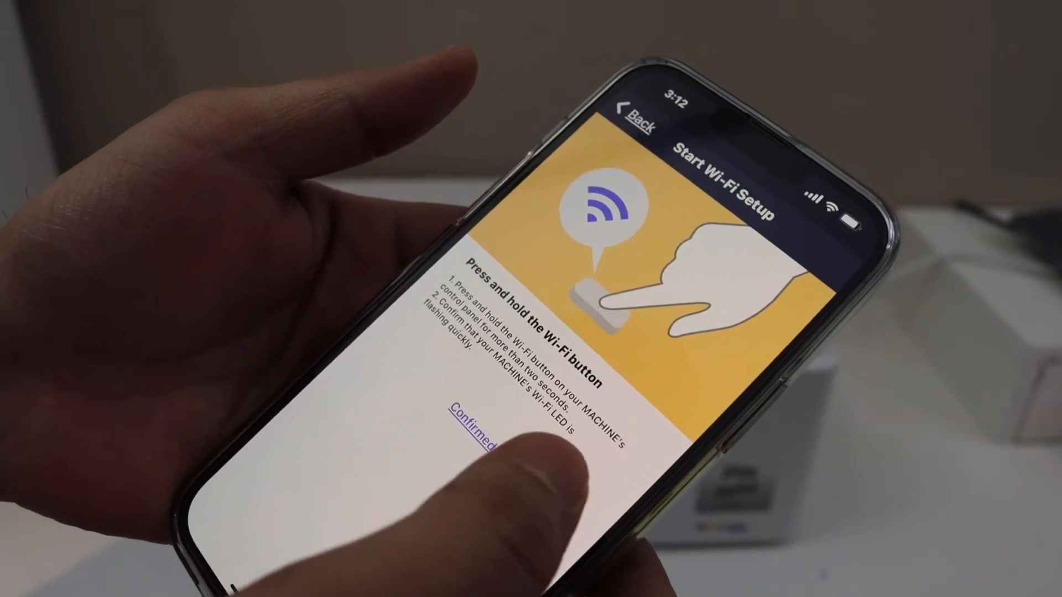
Step: Confirm the printer's flashing Wi-Fi light and finish setup at Setup Successful
click(473, 430)
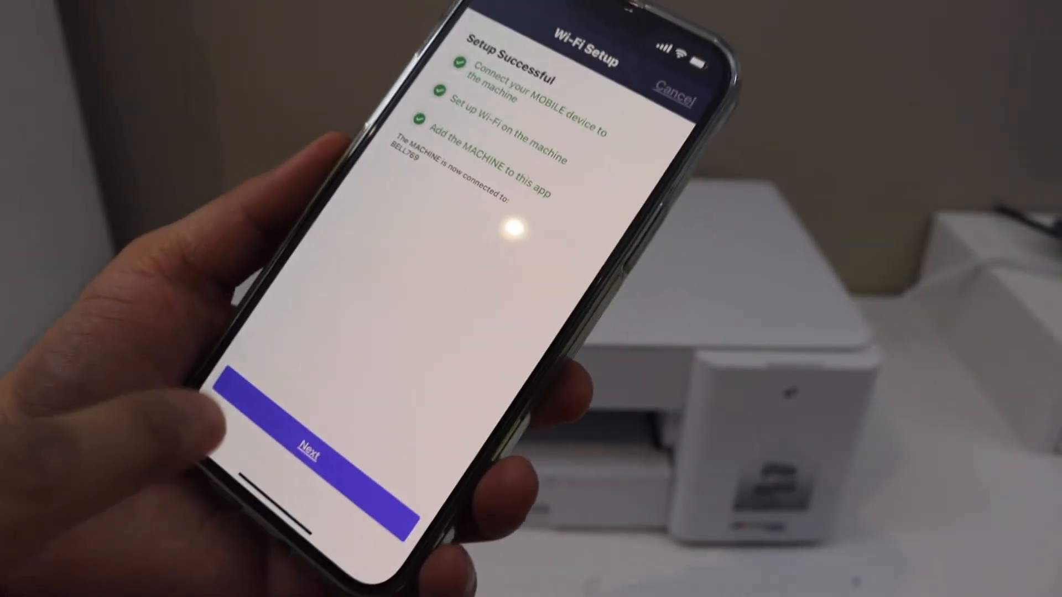
click(308, 447)
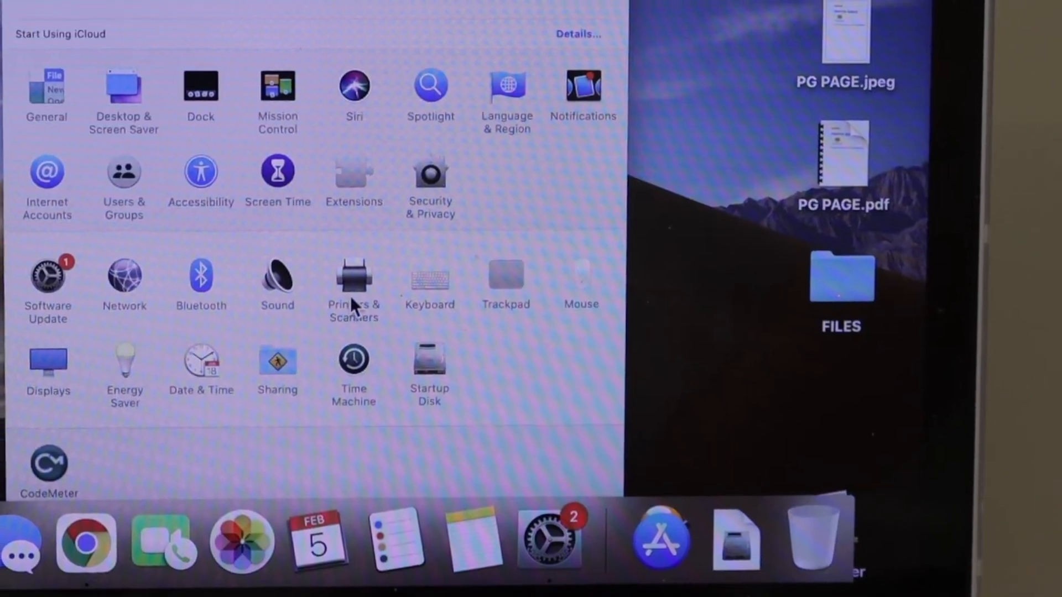
Step: Open Printers & Scanners in the Mac's System Preferences
click(354, 277)
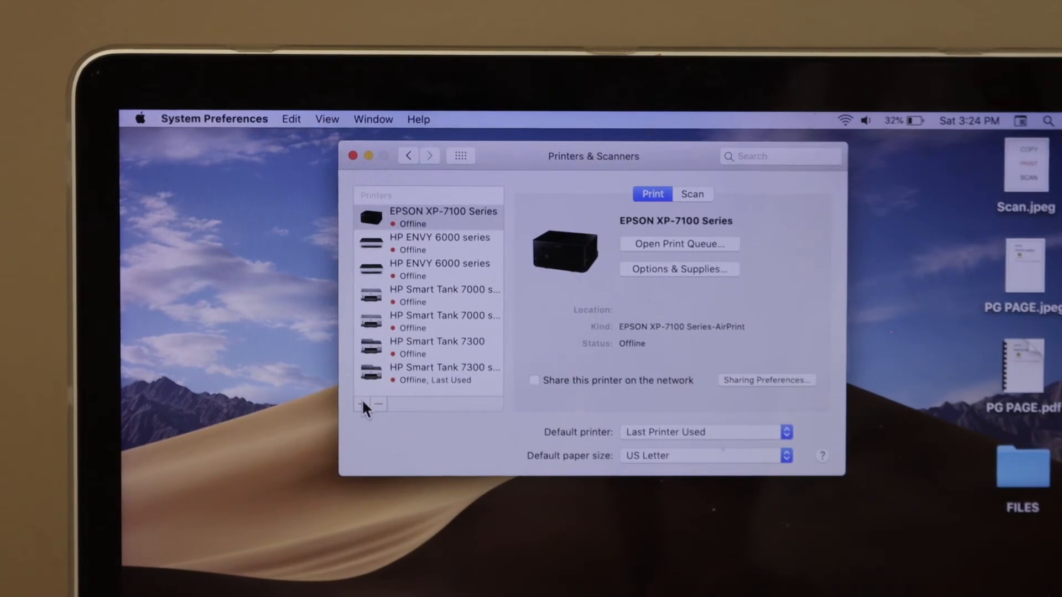
Step: Add the Brother MFC-J1205W from the Default list via AirPrint
click(360, 404)
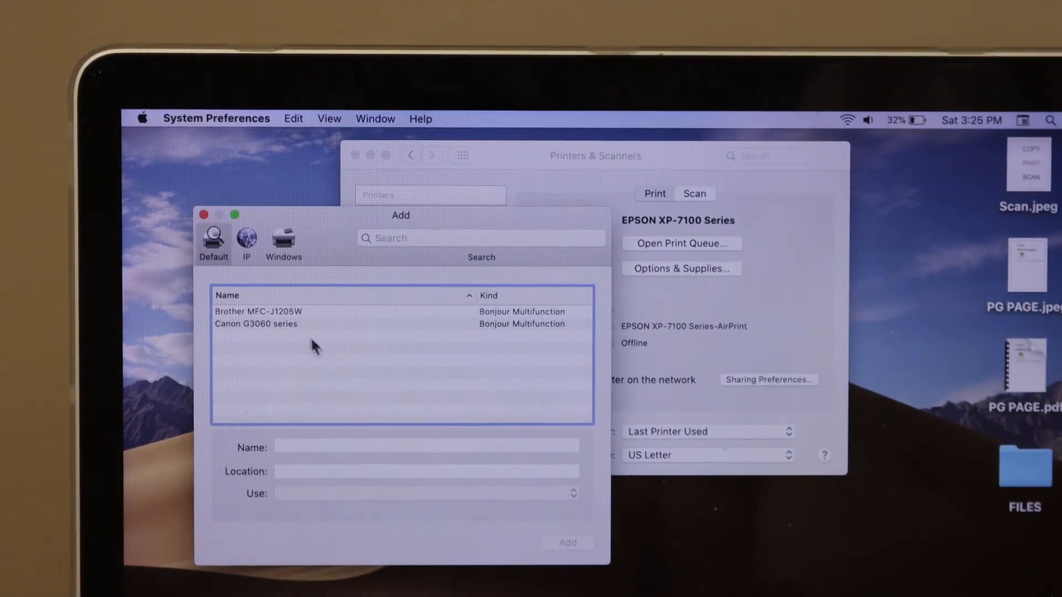
click(257, 311)
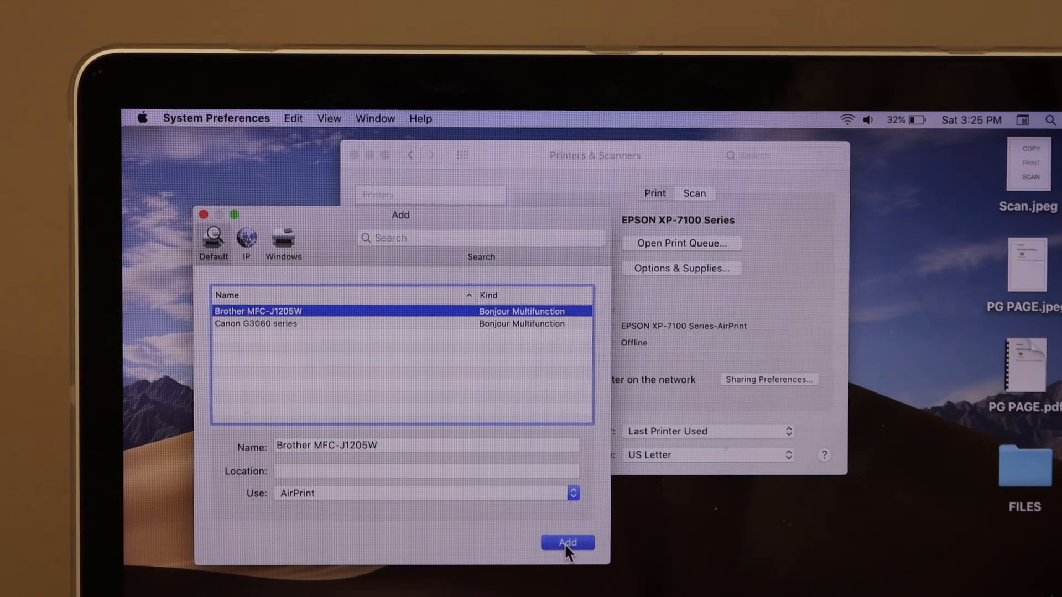
click(568, 543)
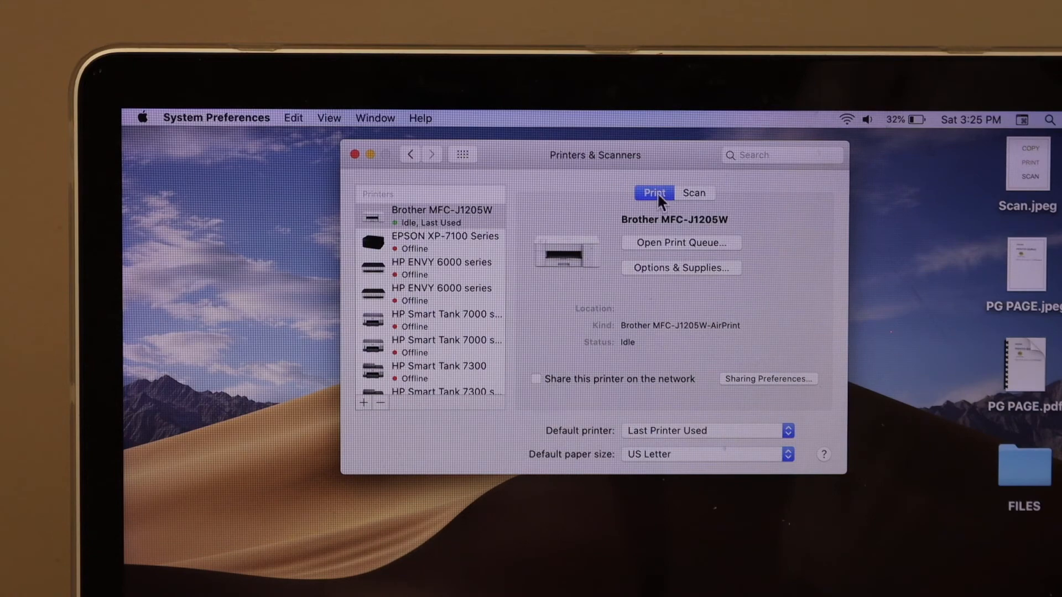
Step: Open the Brother MFC-J1205W scanner from its Scan tab
click(693, 193)
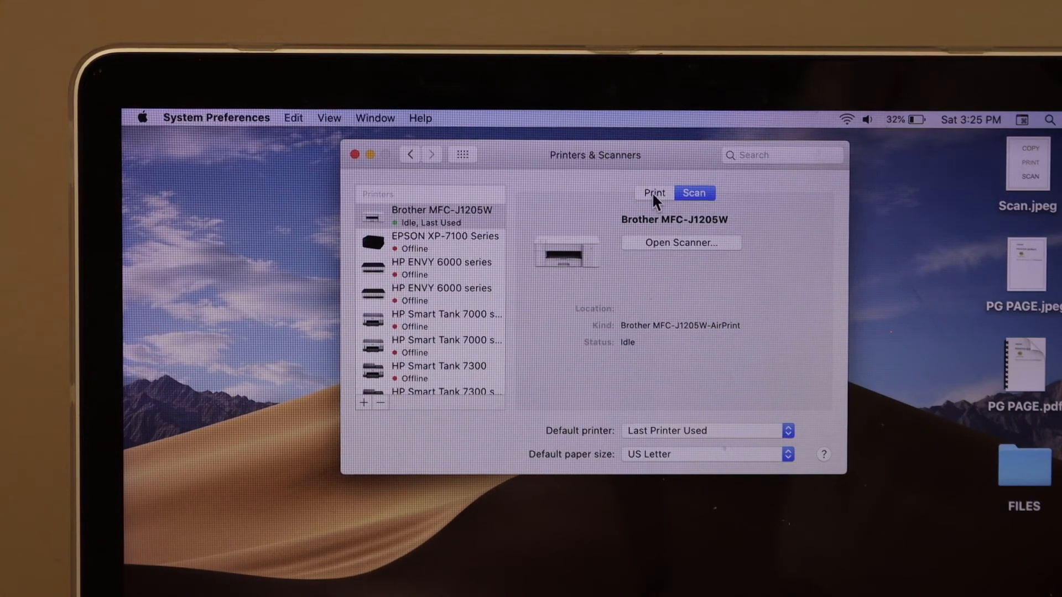
click(652, 193)
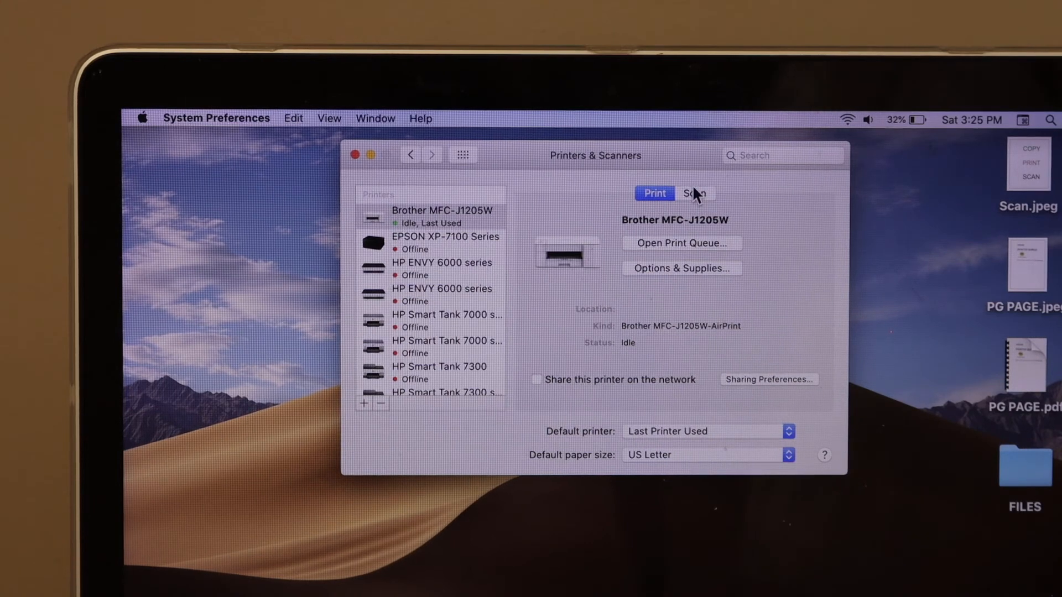
click(694, 194)
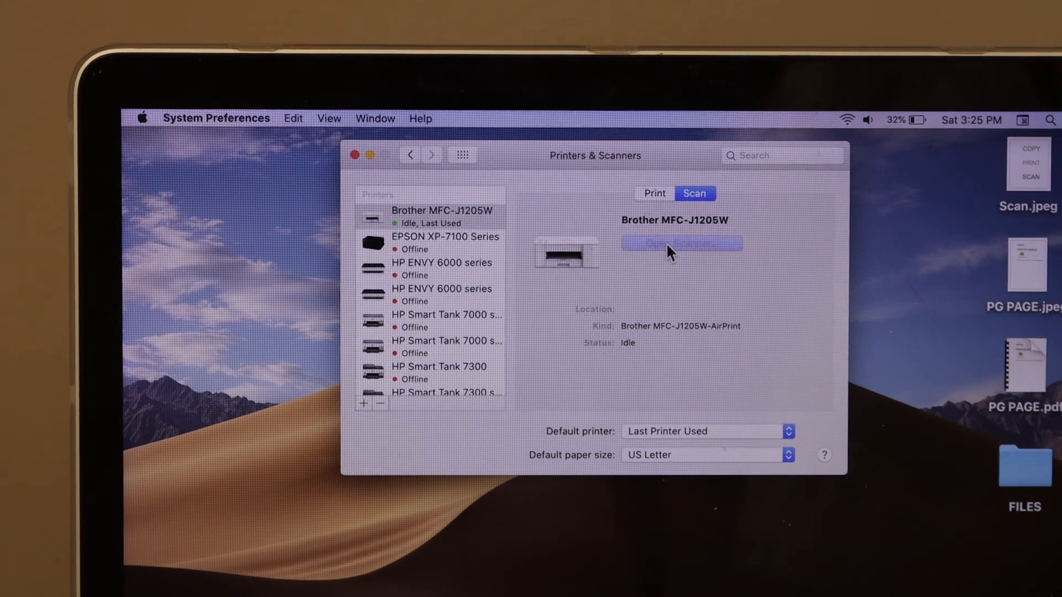
click(680, 243)
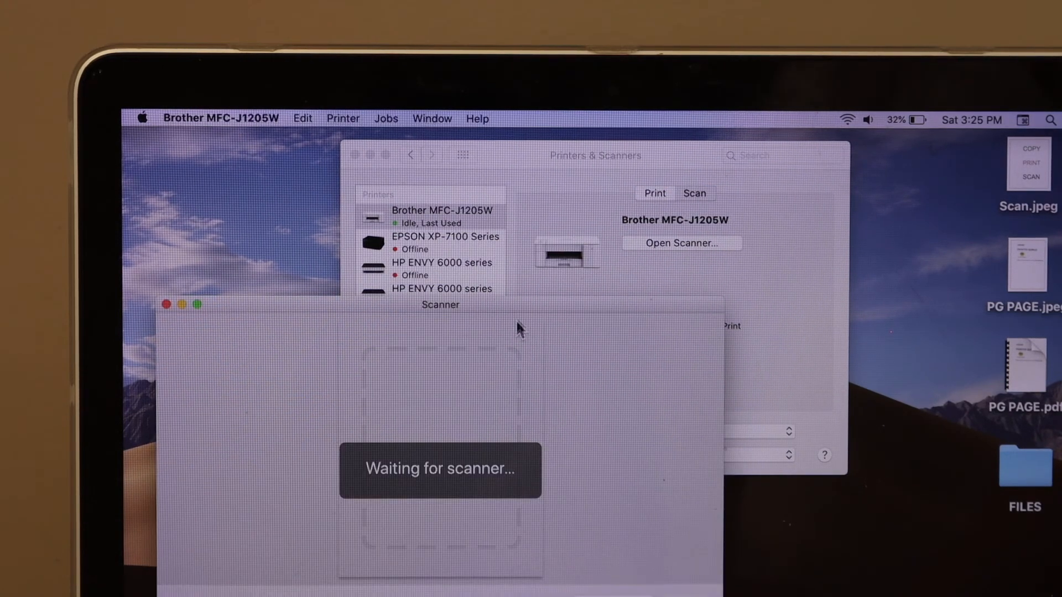